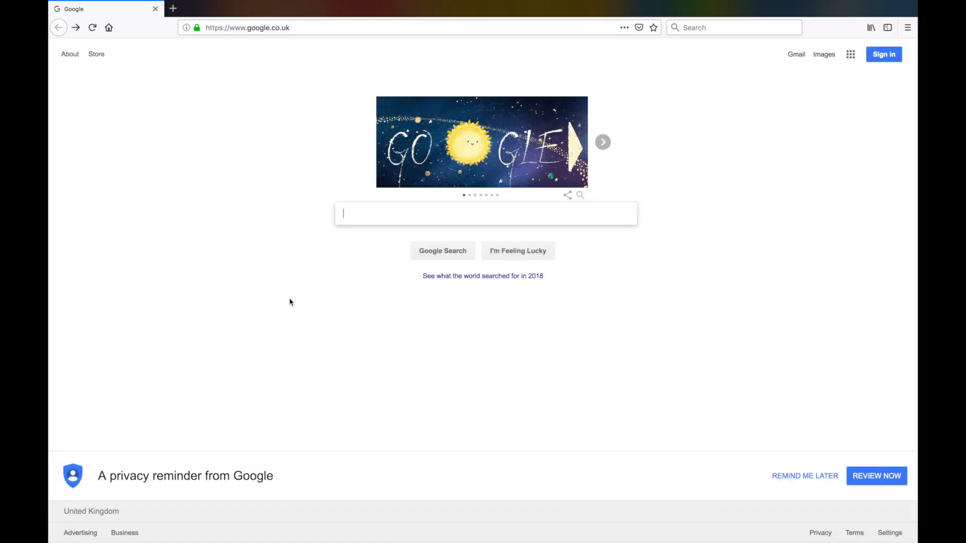
{"action": "left_click", "coordinate": [246, 28]}
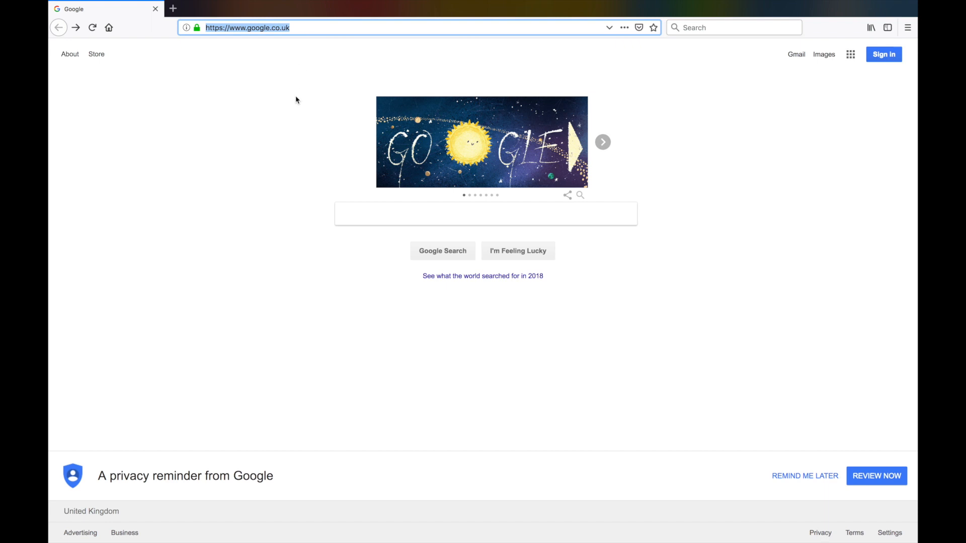
{"action": "type", "text": "www.korguser.net/login"}
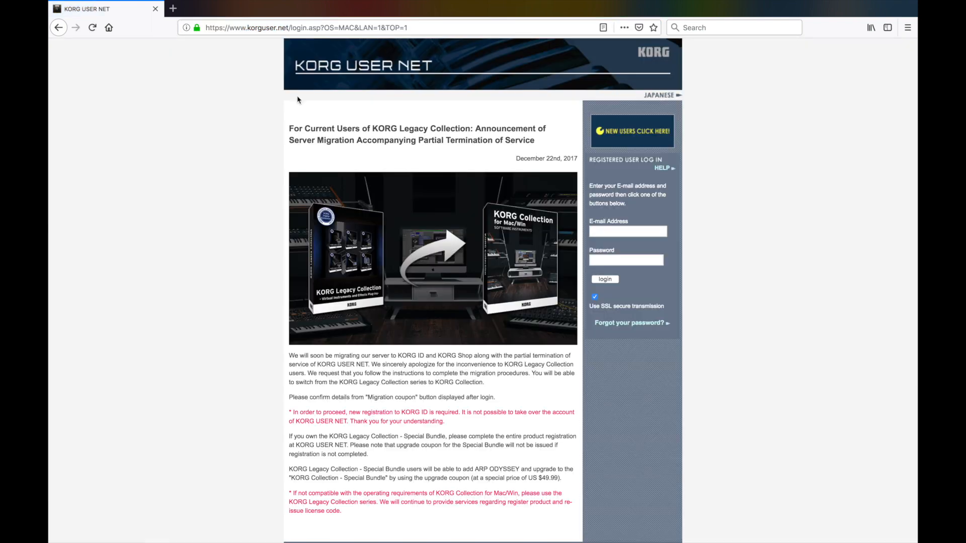
{"action": "left_click", "coordinate": [628, 232]}
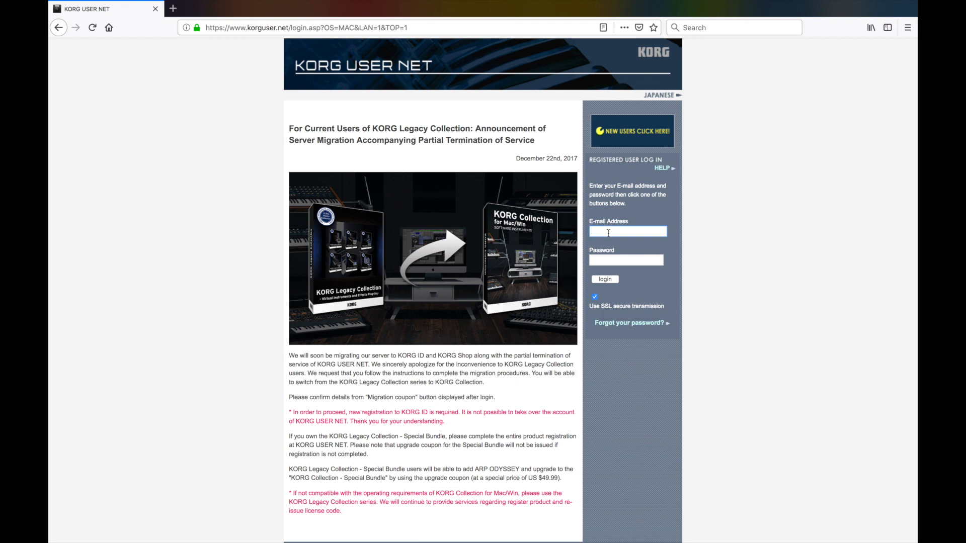
{"action": "left_click", "coordinate": [605, 280]}
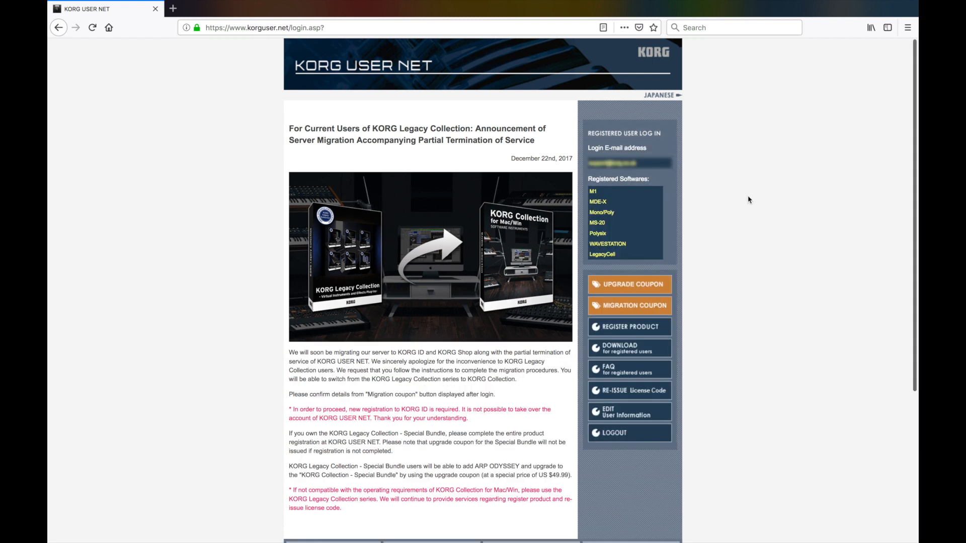
Go to the Migration Coupon page and find the WAVESTATION Migration Coupon entry
{"action": "scroll", "scroll_direction": "down", "scroll_amount": 3}
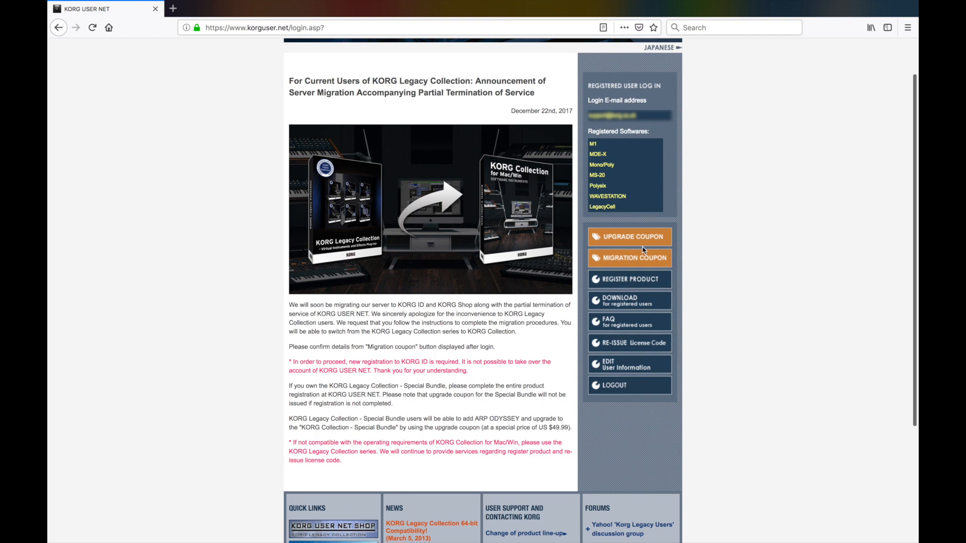
{"action": "left_click", "coordinate": [630, 258]}
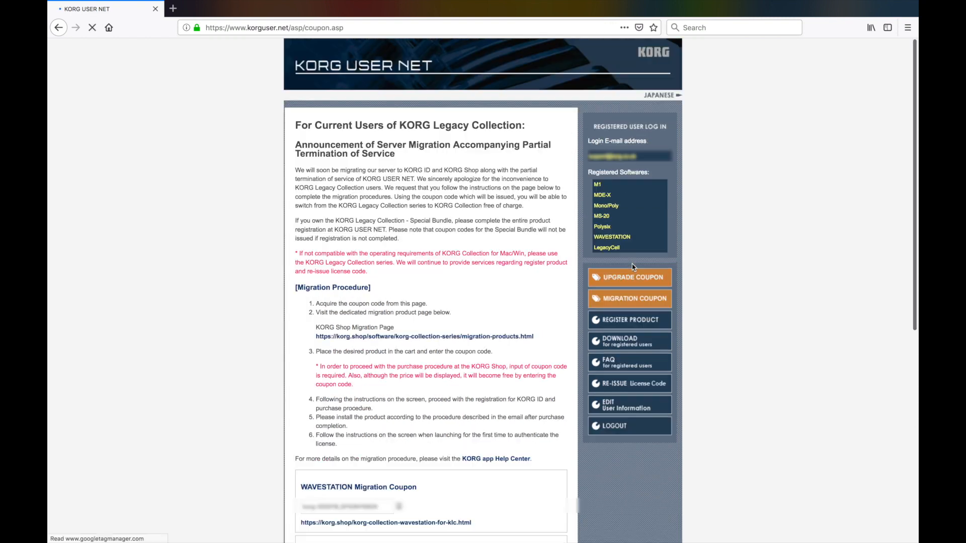
{"action": "scroll", "scroll_direction": "down", "scroll_amount": 3}
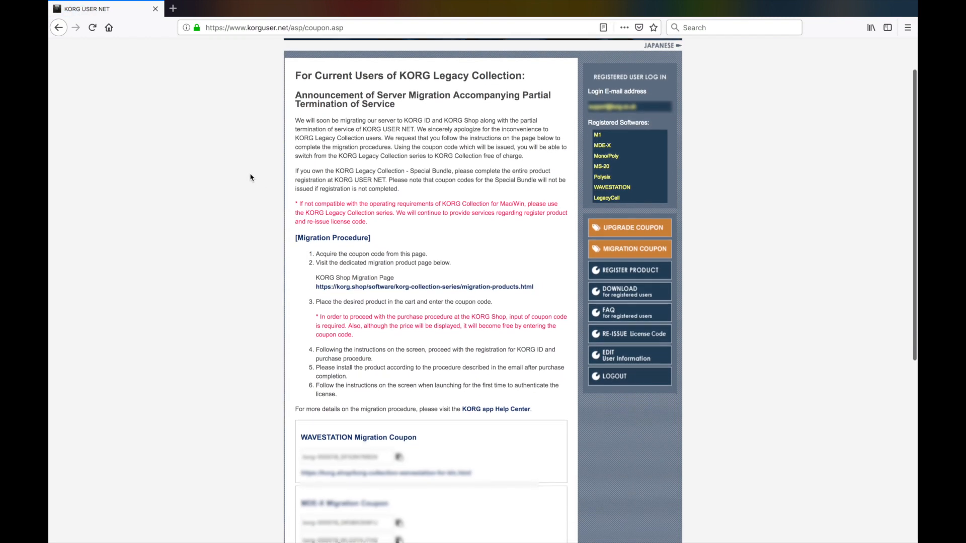
{"action": "scroll", "scroll_direction": "down", "scroll_amount": 3}
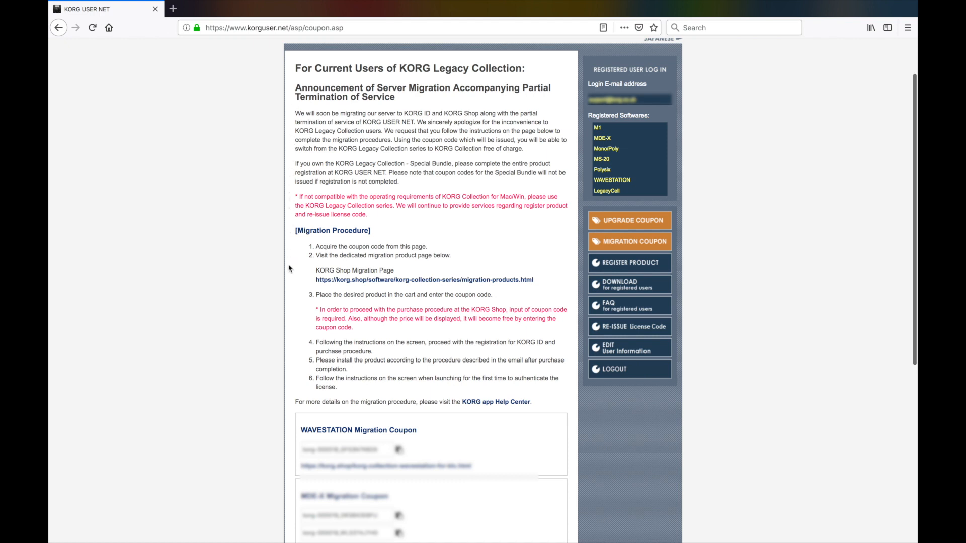
{"action": "scroll", "scroll_direction": "down", "scroll_amount": 3}
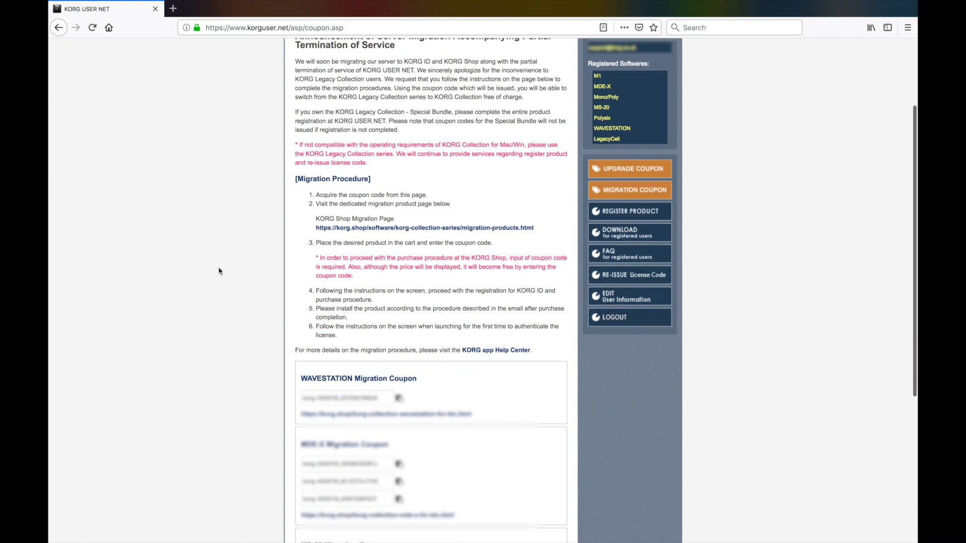
{"action": "scroll", "scroll_direction": "down", "scroll_amount": 3}
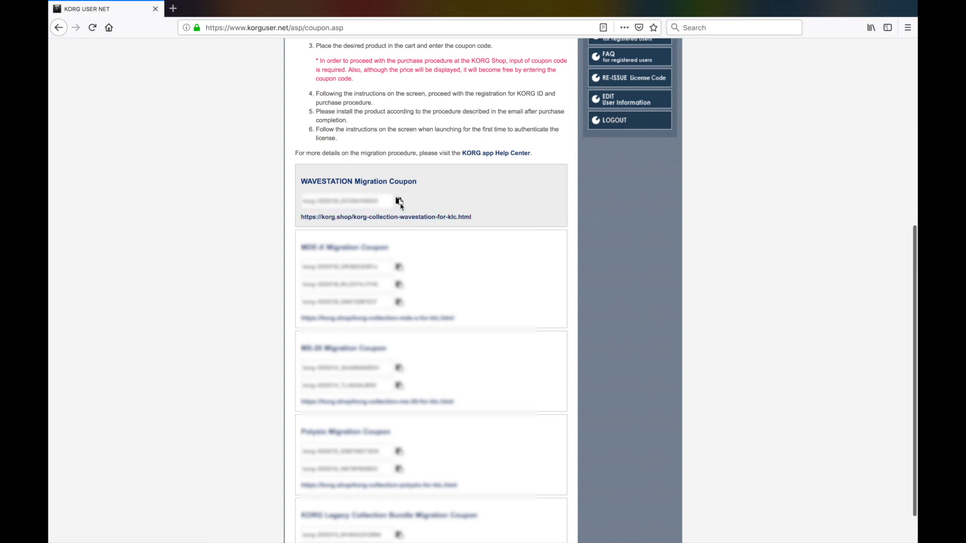
Copy the WAVESTATION coupon code and follow its korg.shop link to the product page
{"action": "left_click", "coordinate": [397, 200]}
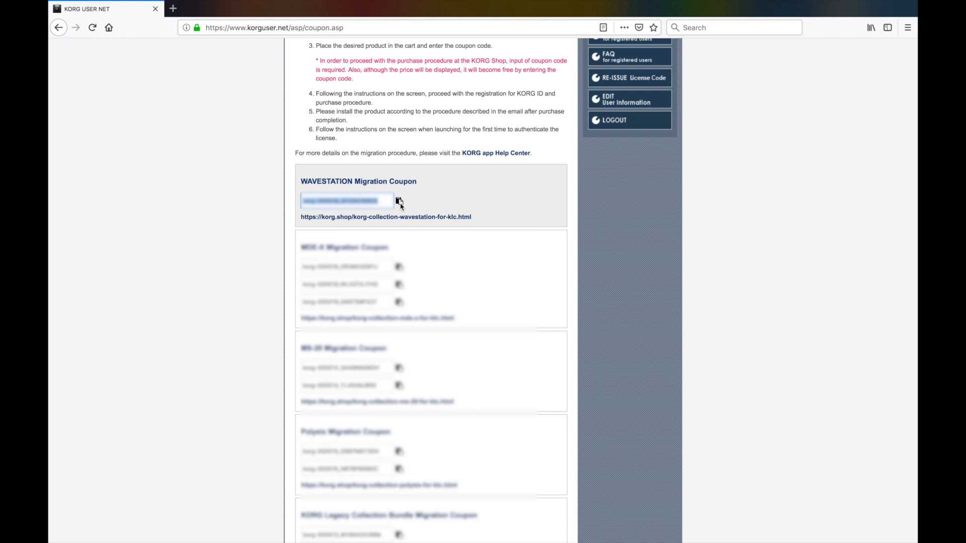
{"action": "left_click", "coordinate": [384, 217]}
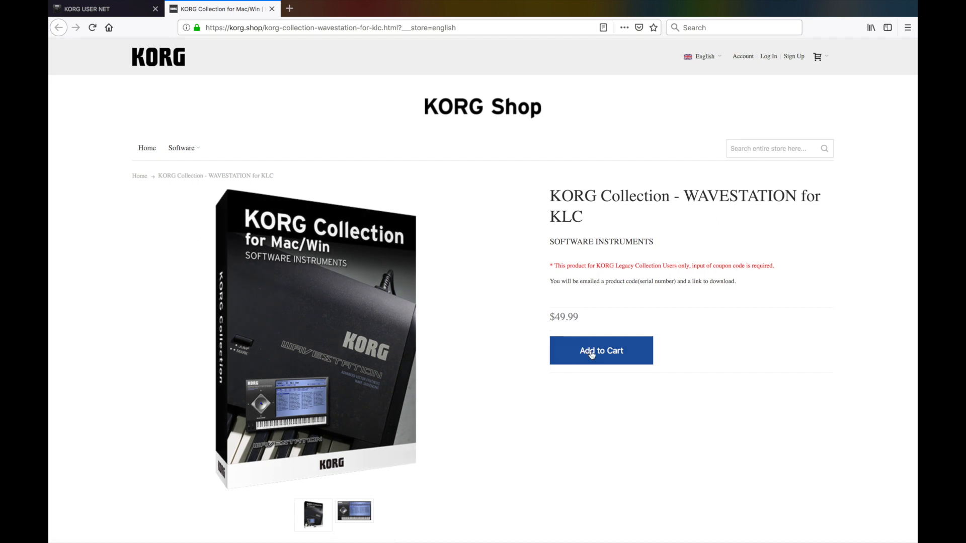
Add WAVESTATION for KLC to the cart, apply the coupon for a $0.00 total, and go to checkout
{"action": "left_click", "coordinate": [601, 350]}
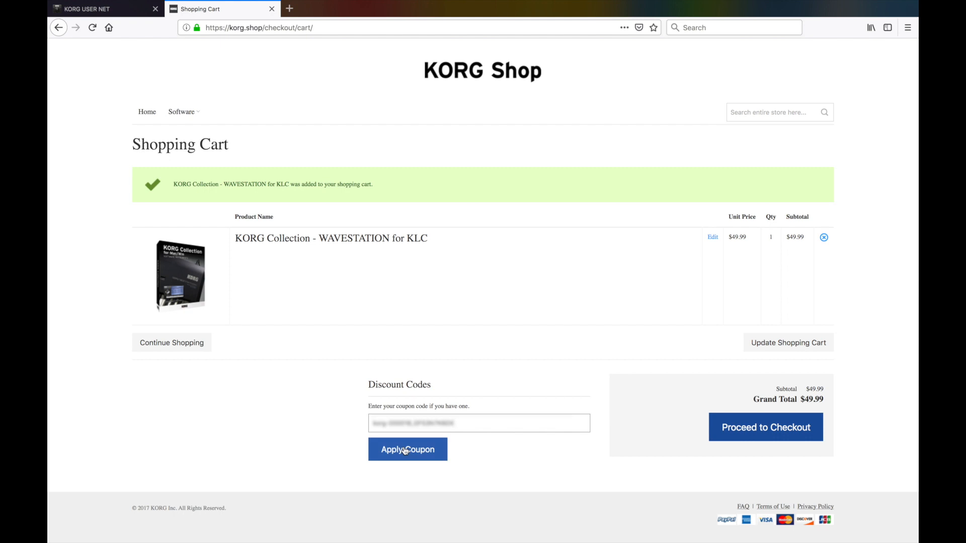
{"action": "left_click", "coordinate": [407, 449]}
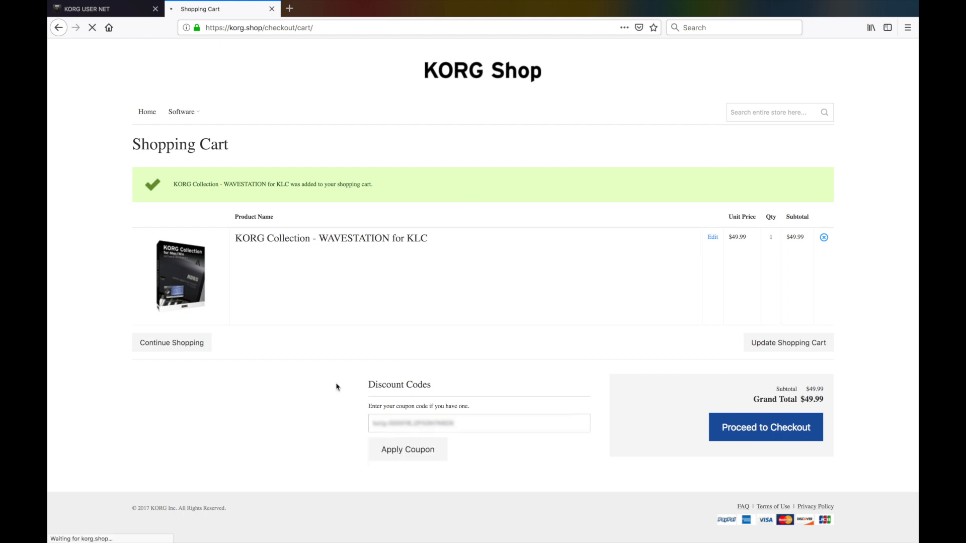
{"action": "left_click", "coordinate": [408, 449]}
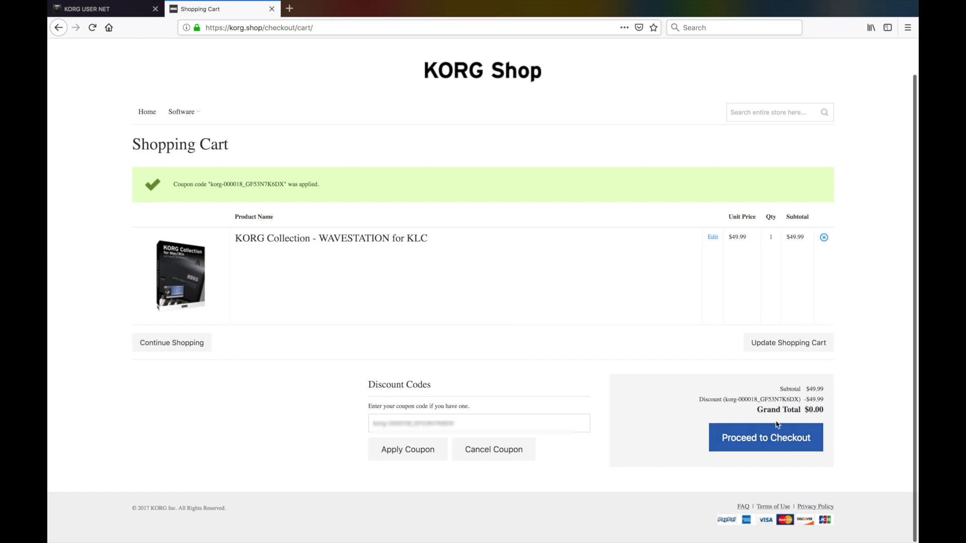
{"action": "left_click", "coordinate": [766, 438]}
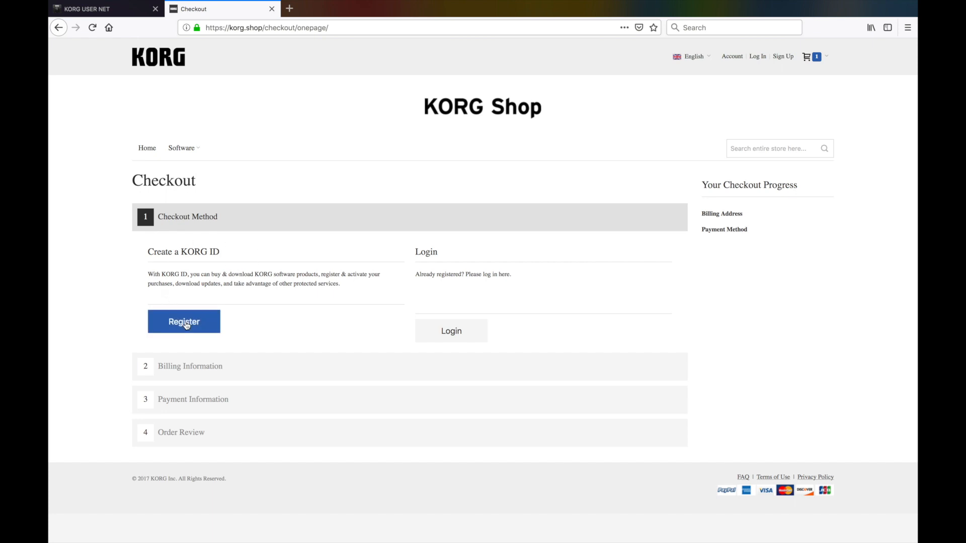
Start a KORG ID sign-up, fill name and email, then abandon it and return to checkout
{"action": "left_click", "coordinate": [183, 322]}
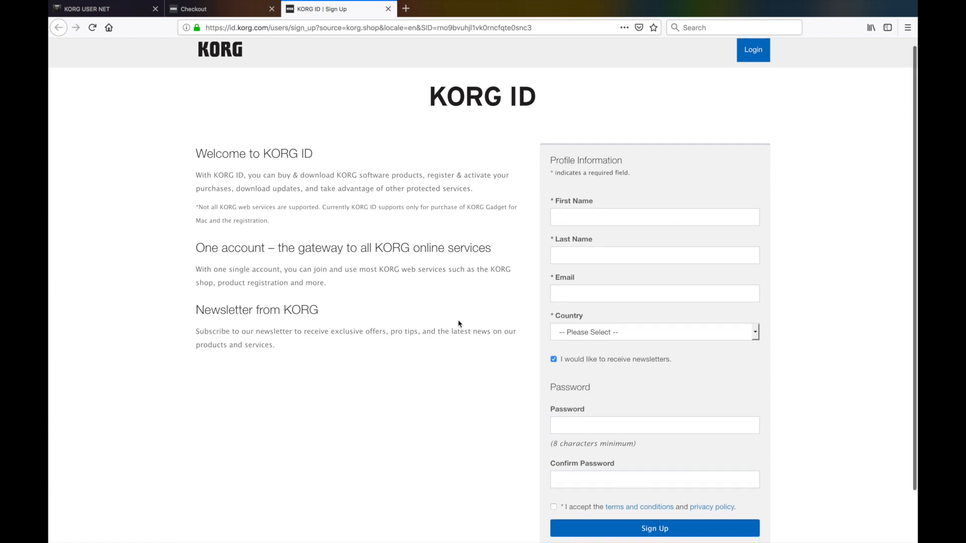
{"action": "scroll", "scroll_direction": "down", "scroll_amount": 3}
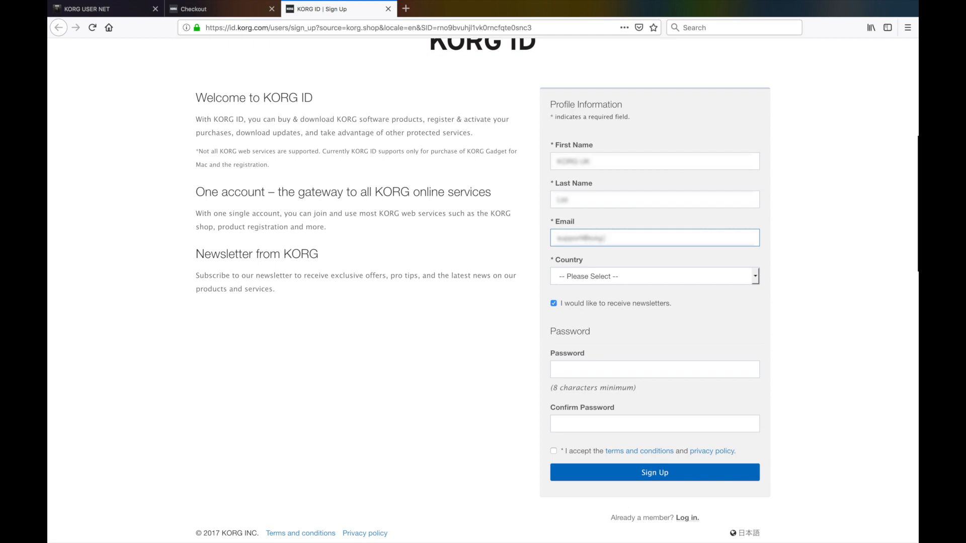
{"action": "left_click", "coordinate": [654, 275]}
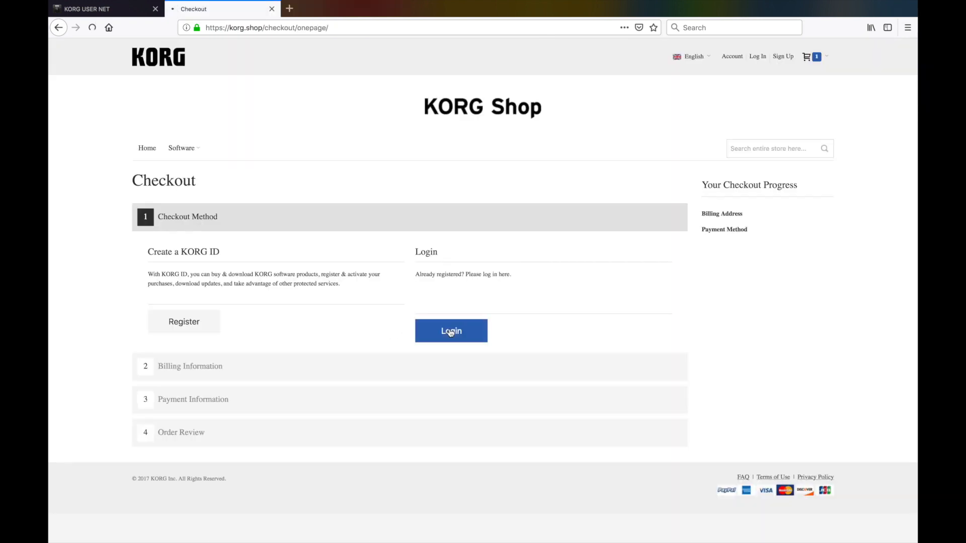
Log in with the existing KORG ID, choose 'No Payment Information Required', and place the $0.00 order
{"action": "left_click", "coordinate": [451, 330]}
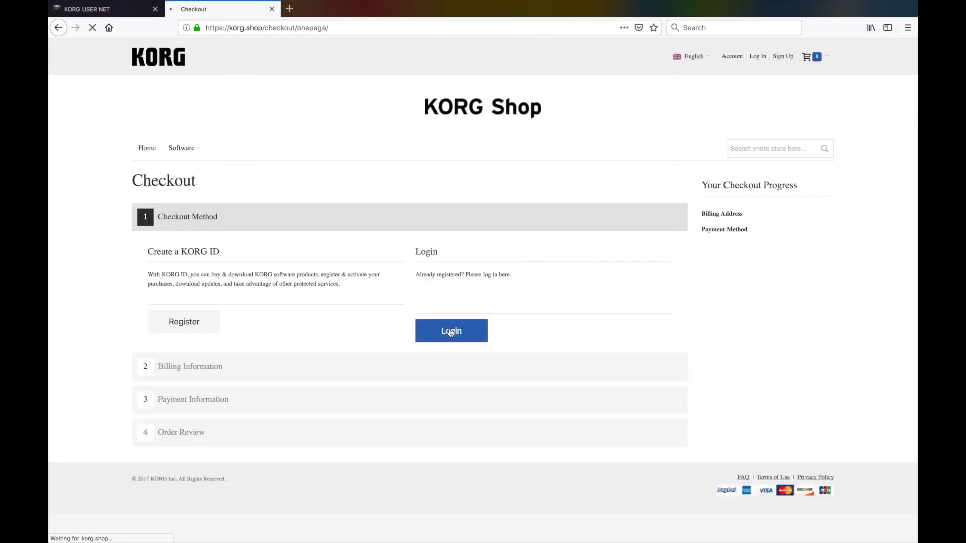
{"action": "left_click", "coordinate": [451, 331]}
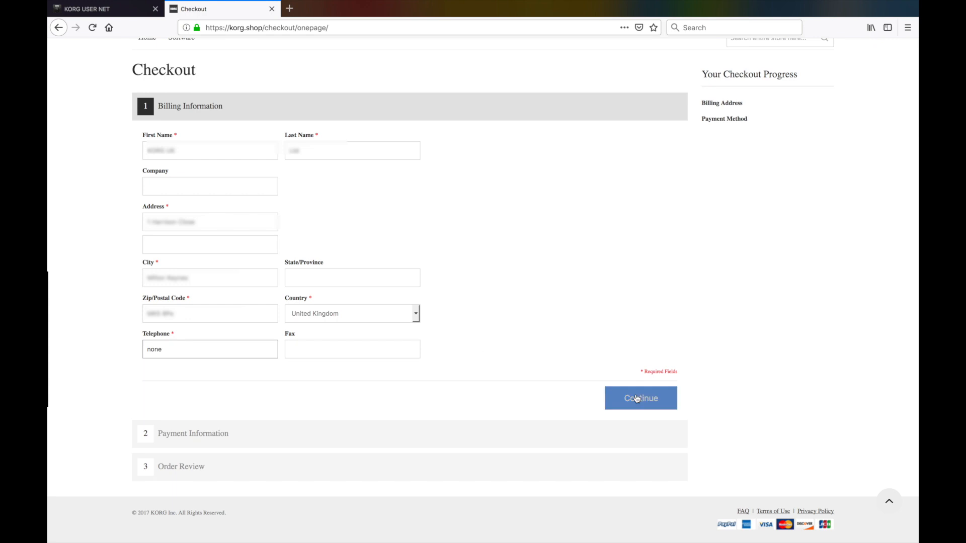
{"action": "left_click", "coordinate": [640, 398]}
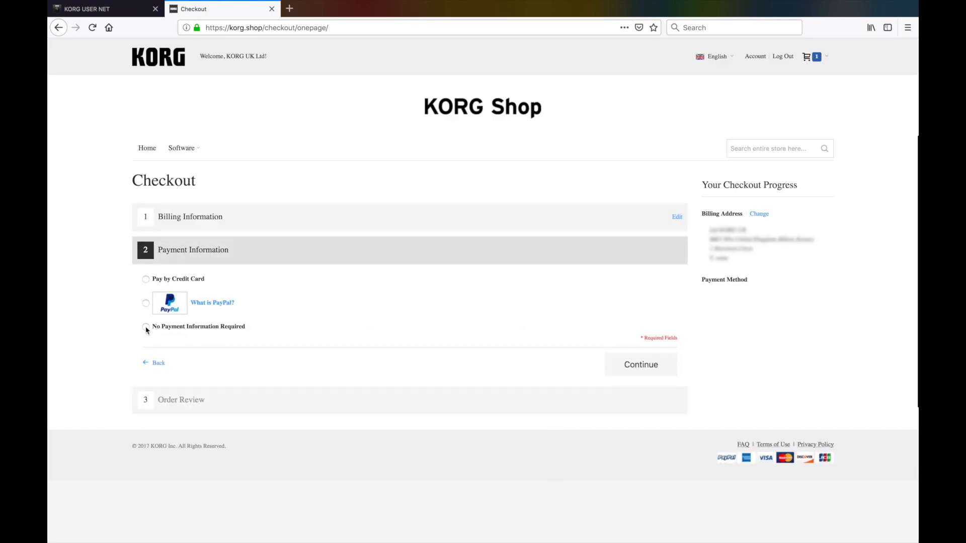
{"action": "left_click", "coordinate": [640, 365]}
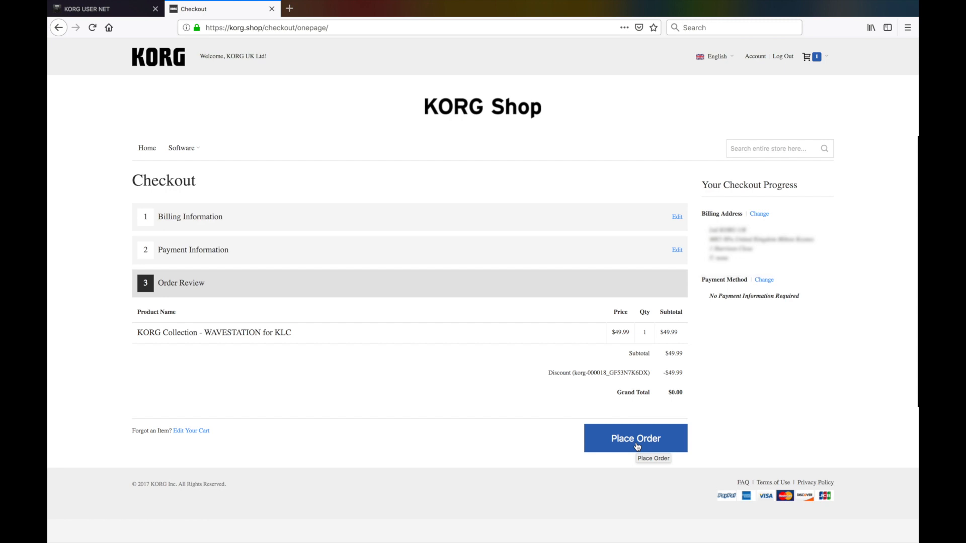
{"action": "left_click", "coordinate": [636, 439]}
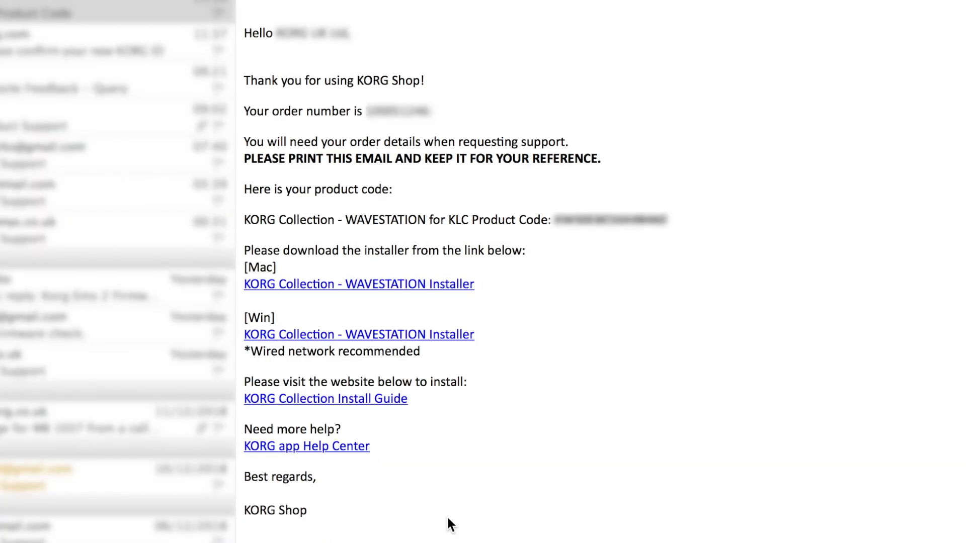
{"action": "mouse_move", "coordinate": [570, 211]}
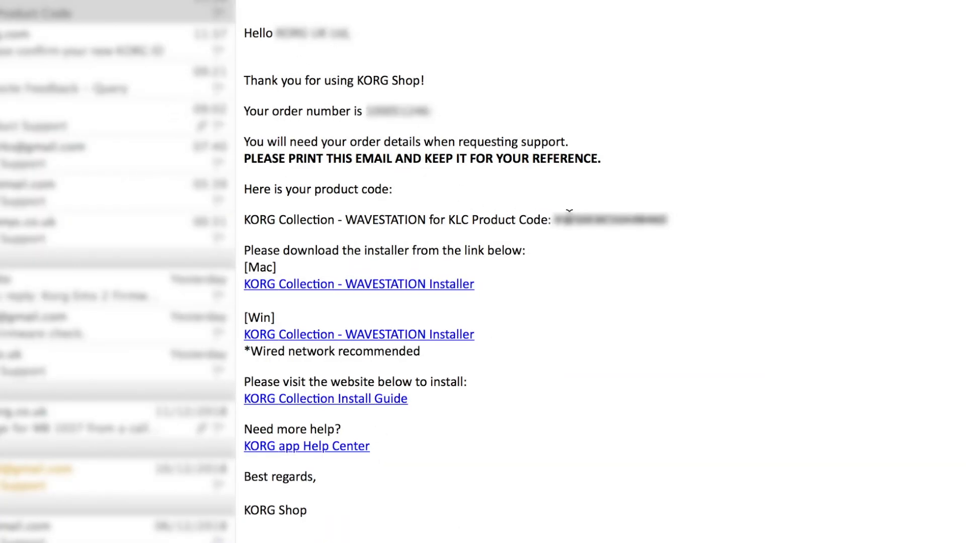
Select the WAVESTATION product code in the KORG Shop confirmation email for copying
{"action": "double_click", "coordinate": [610, 219]}
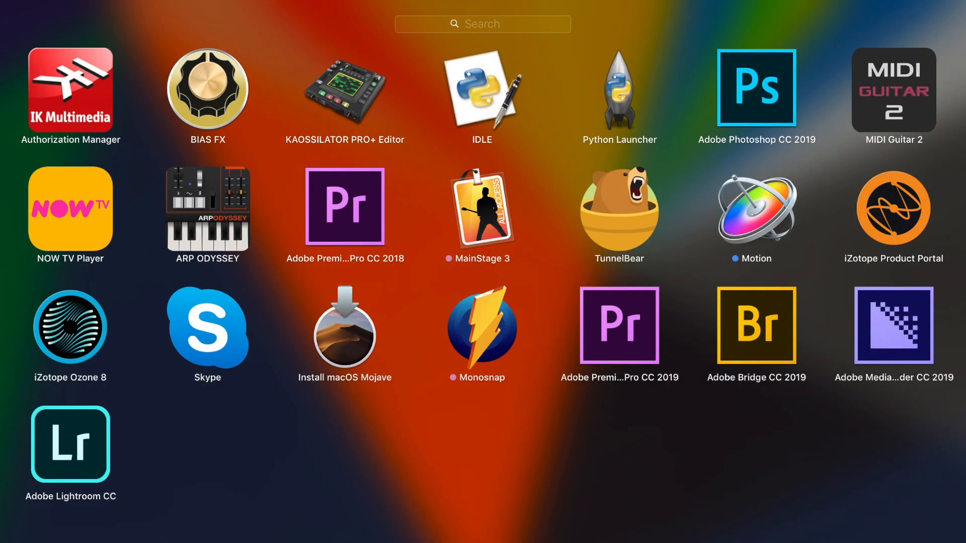
Search Launchpad for 'waves' and launch the WAVESTATION app
{"action": "type", "text": "wavestation"}
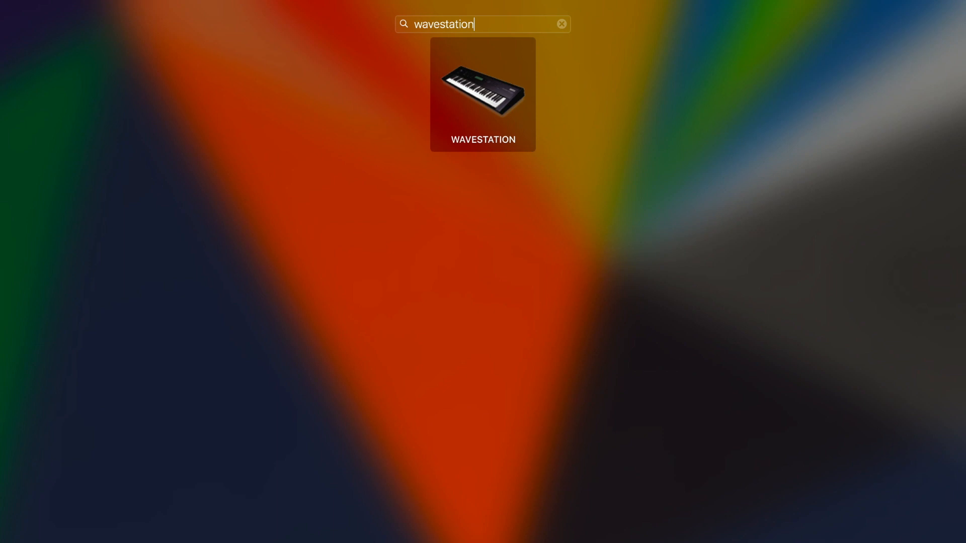
{"action": "mouse_move", "coordinate": [457, 125]}
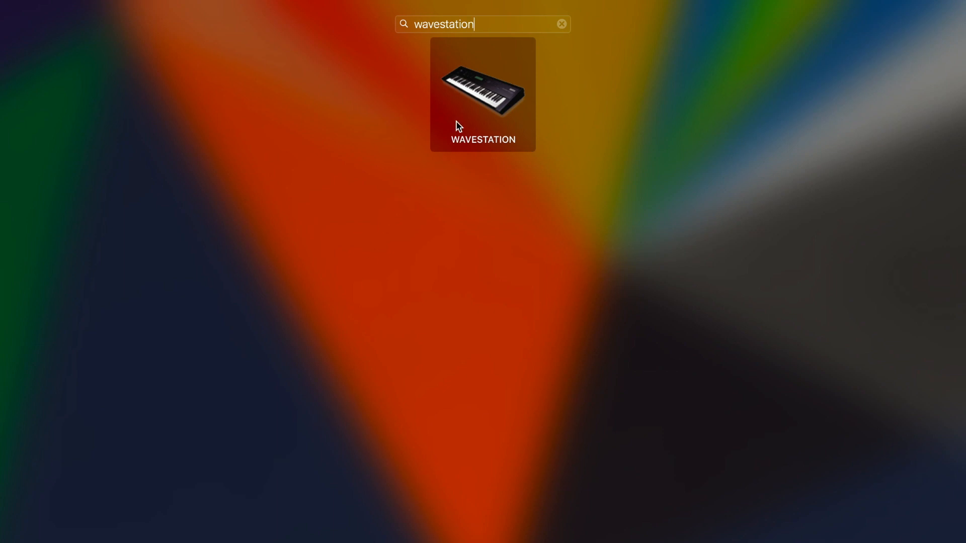
{"action": "double_click", "coordinate": [482, 83]}
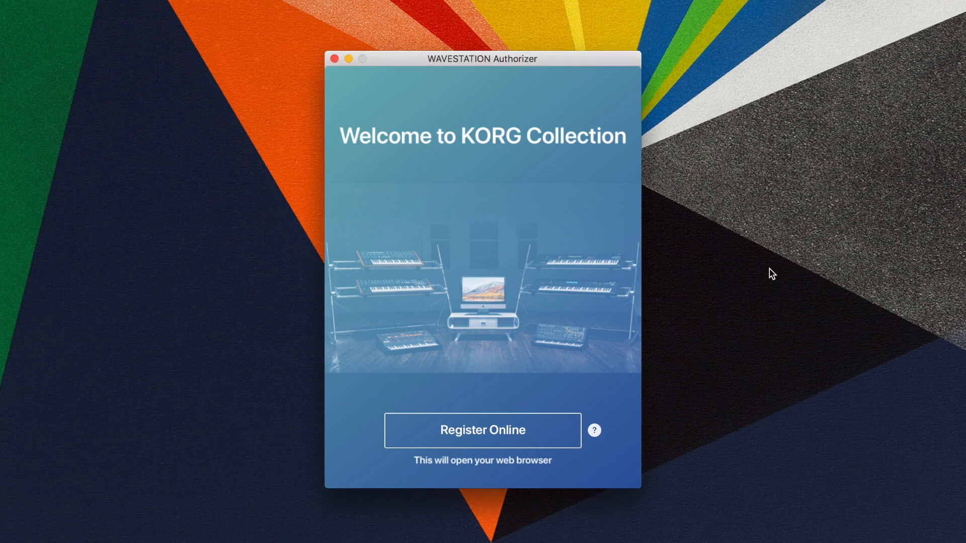
{"action": "mouse_move", "coordinate": [493, 441]}
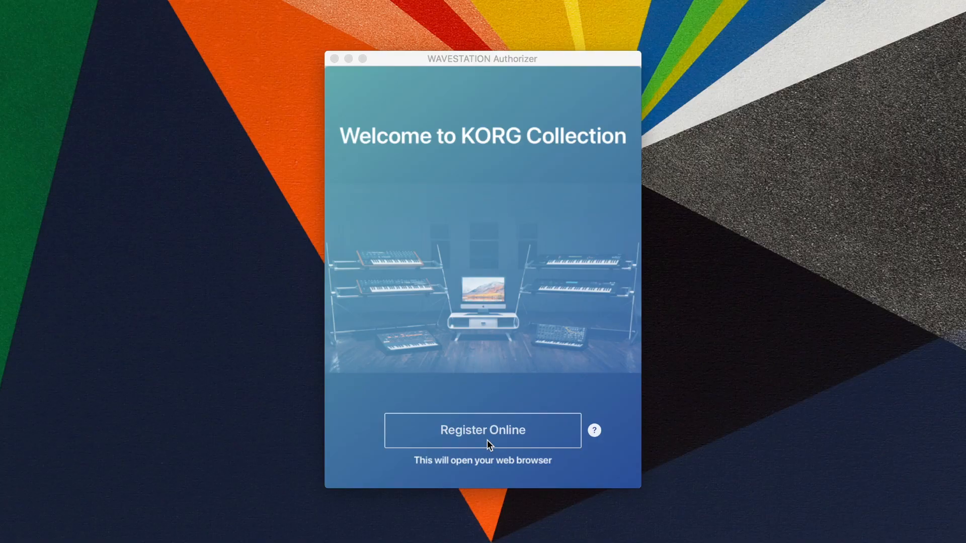
Choose Register Online in the Welcome to KORG Collection window
{"action": "left_click", "coordinate": [483, 430]}
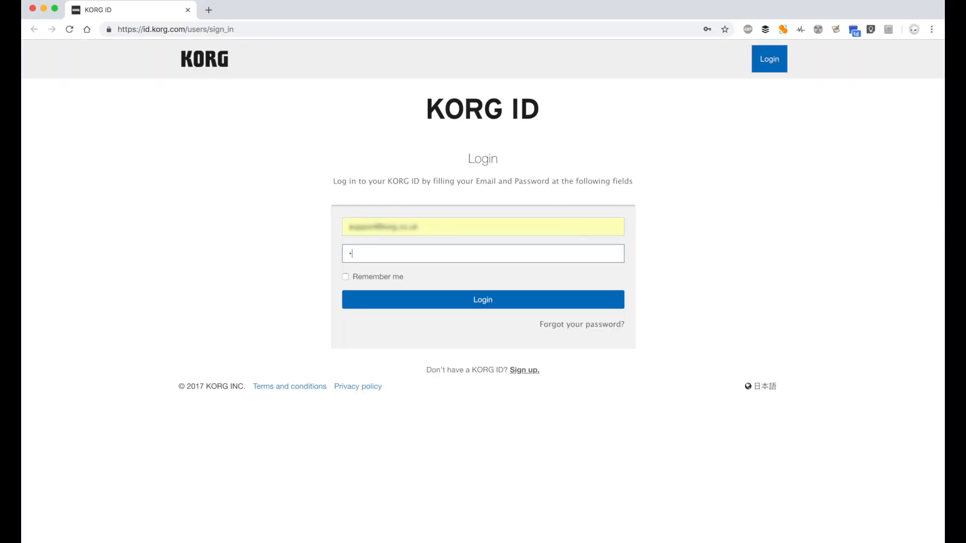
Sign in to KORG ID, allow WAVESTATION profile access, and hand control back to the Authorizer
{"action": "type", "text": "password"}
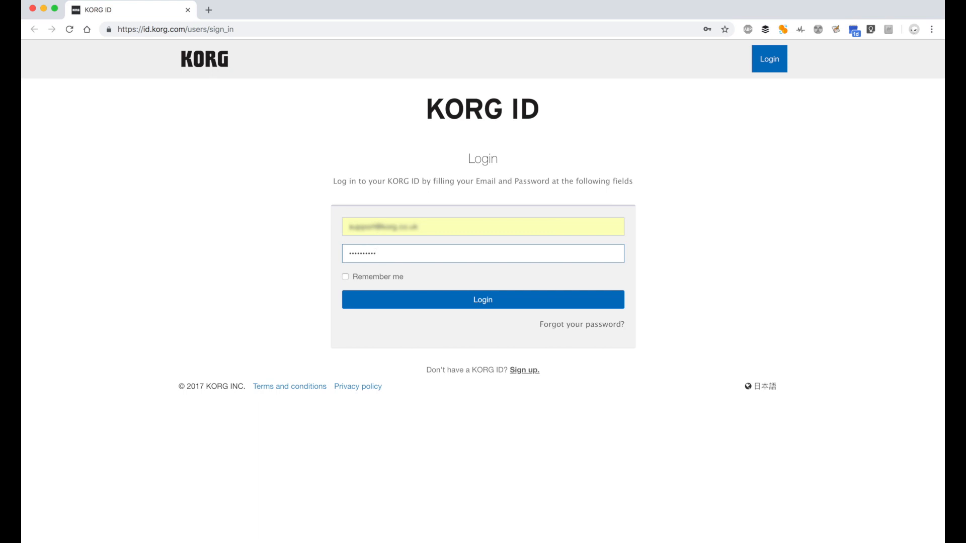
{"action": "left_click", "coordinate": [483, 300]}
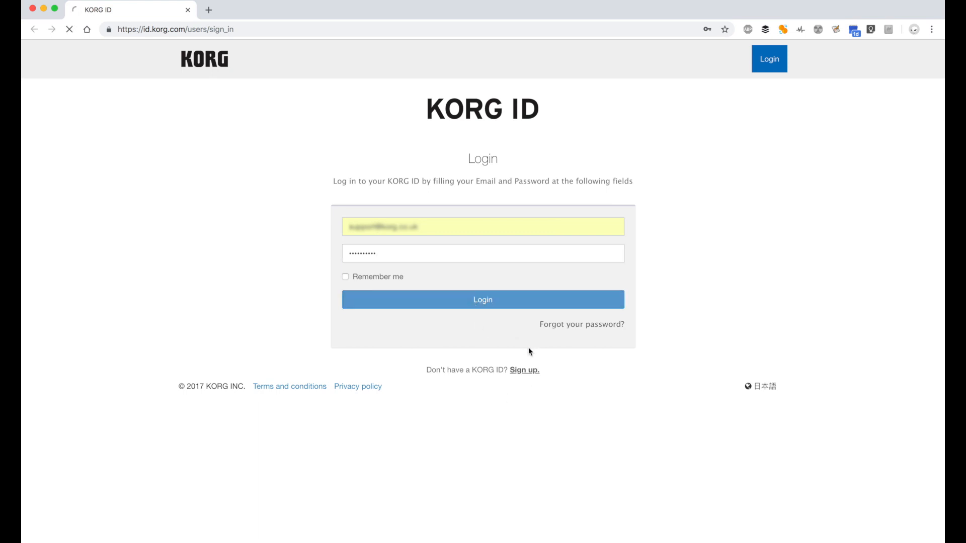
{"action": "left_click", "coordinate": [483, 300]}
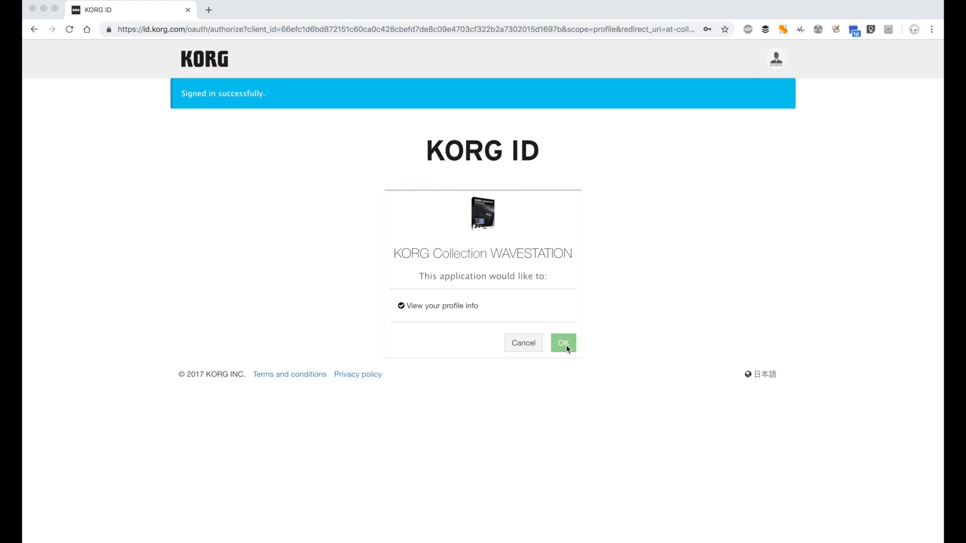
{"action": "left_click", "coordinate": [564, 342]}
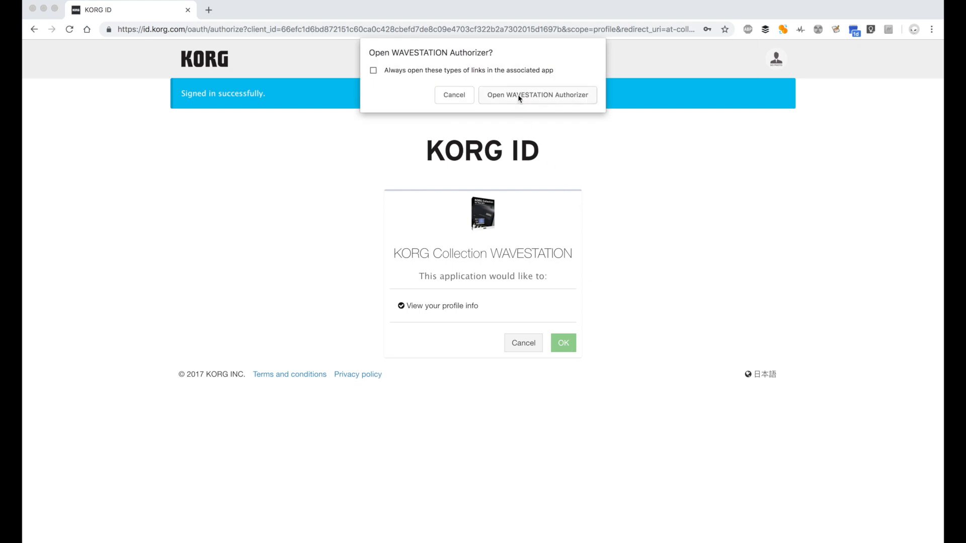
{"action": "left_click", "coordinate": [538, 94]}
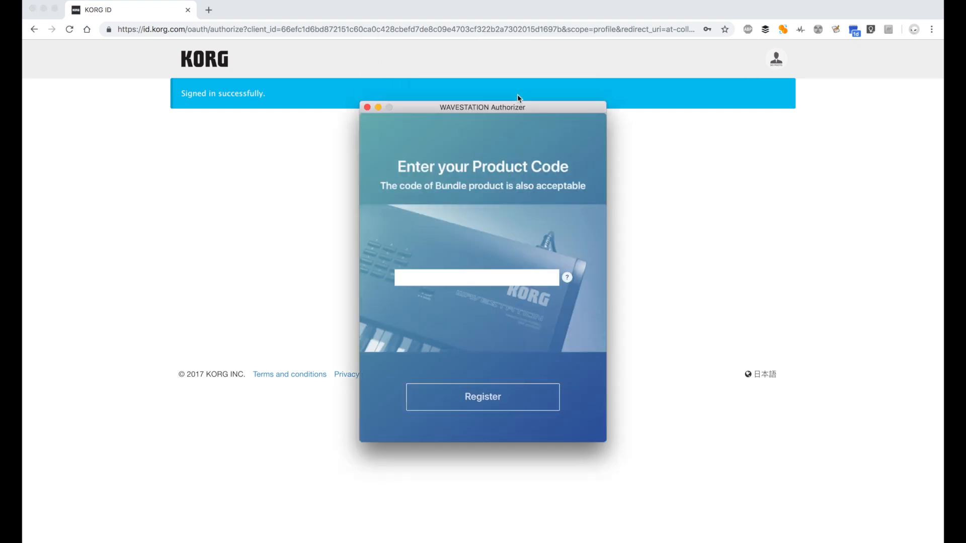
Paste the product code from the order email and register it in the Authorizer
{"action": "left_click", "coordinate": [477, 278]}
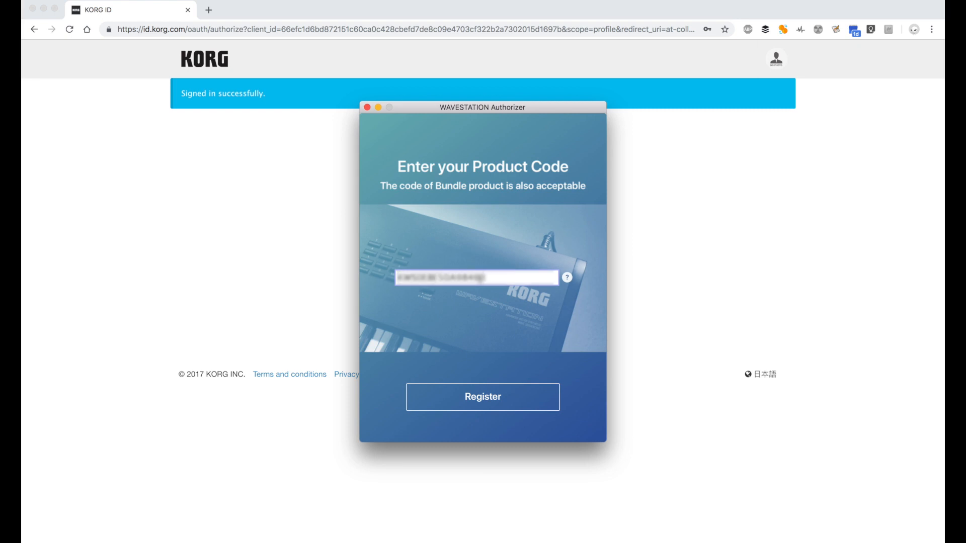
{"action": "mouse_move", "coordinate": [481, 414]}
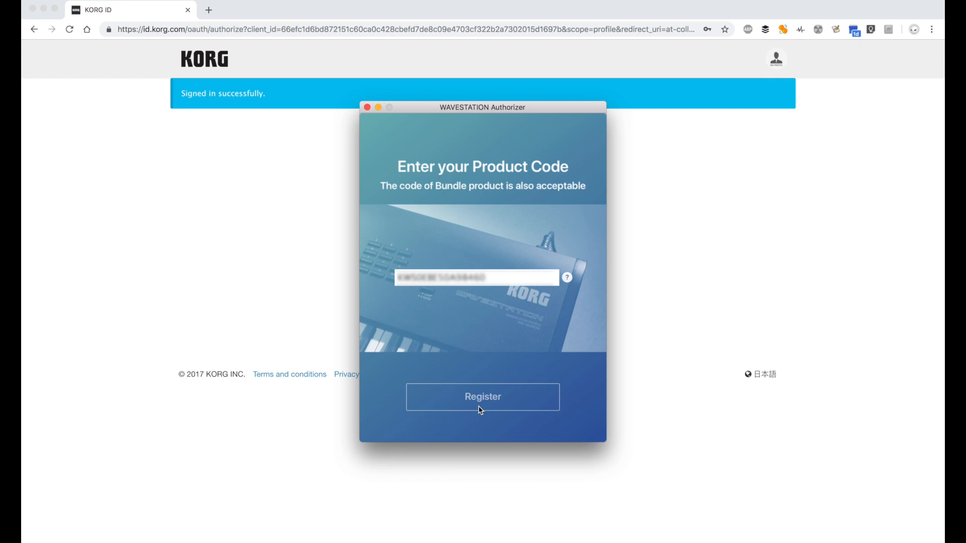
{"action": "left_click", "coordinate": [483, 397]}
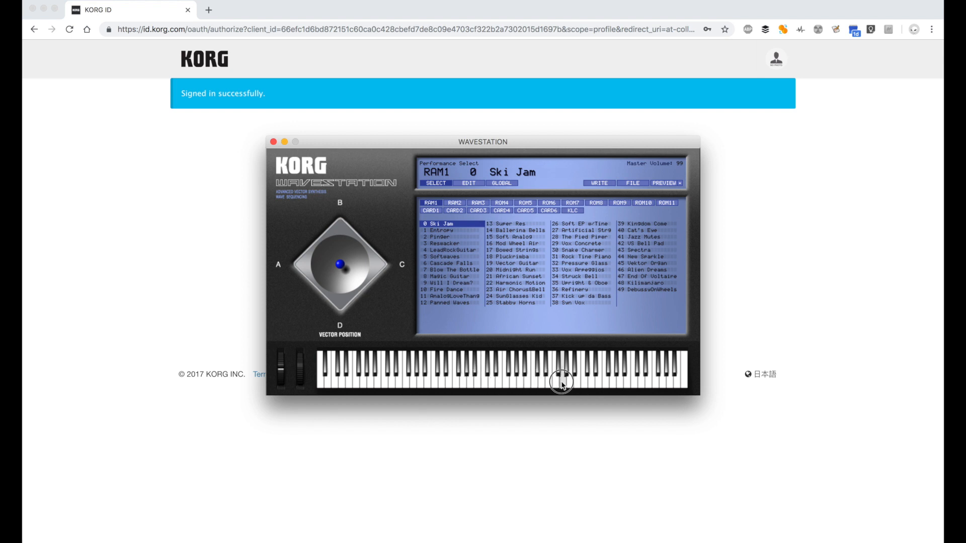
{"action": "mouse_move", "coordinate": [587, 403]}
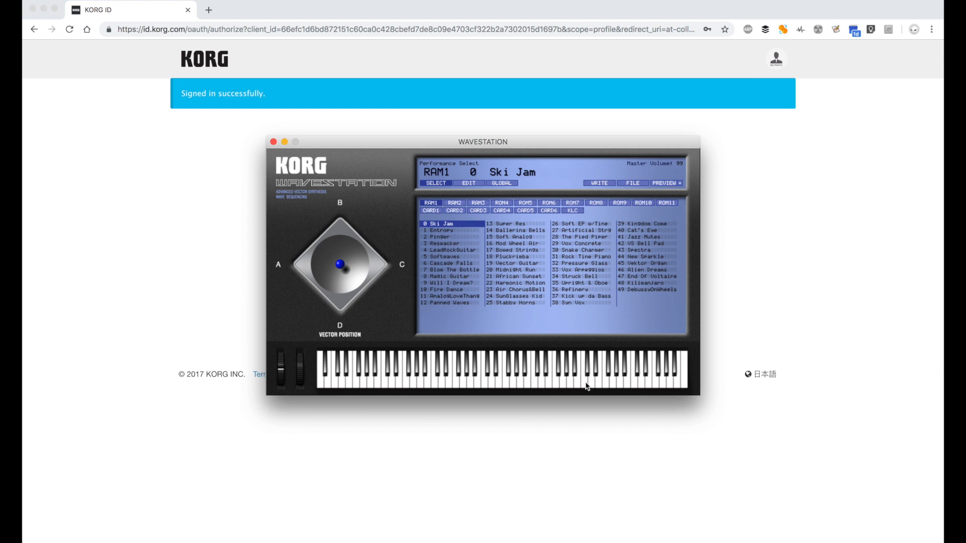
{"action": "mouse_move", "coordinate": [378, 172]}
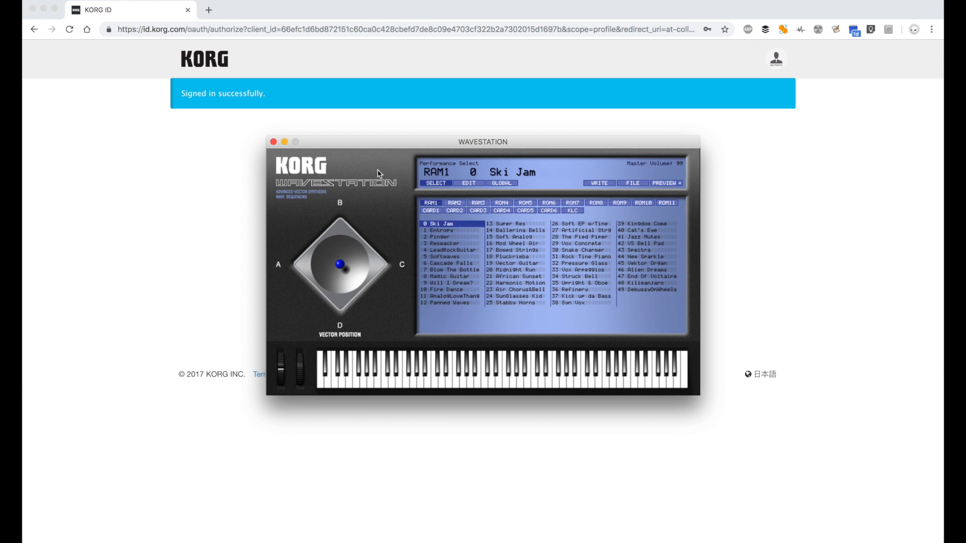